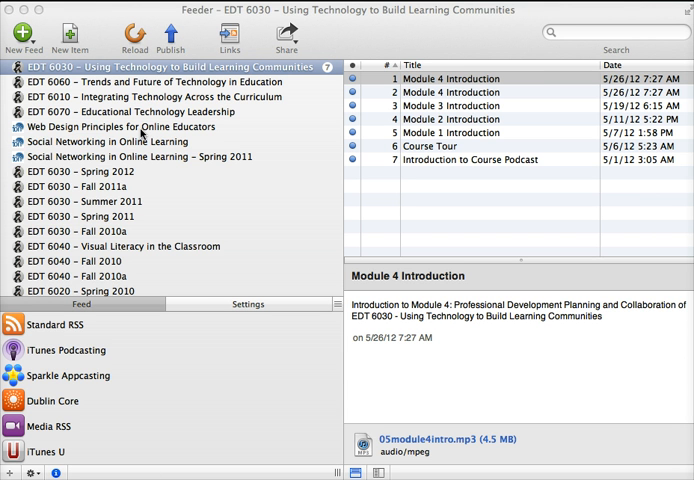
{"action": "mouse_move", "coordinate": [132, 132]}
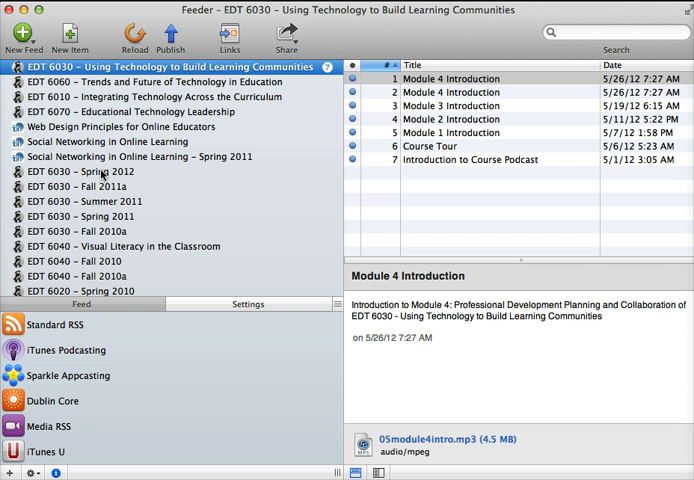
{"action": "mouse_move", "coordinate": [100, 208]}
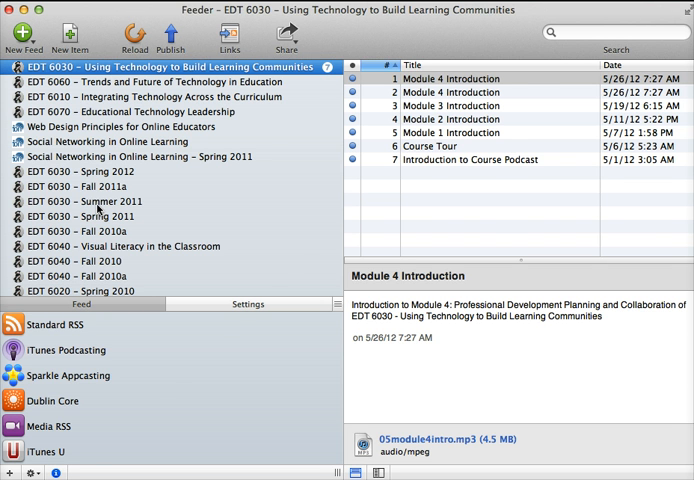
- Select the EDT 6030 – Summer 2011 feed in the sidebar to list its episodes
{"action": "left_click", "coordinate": [110, 200]}
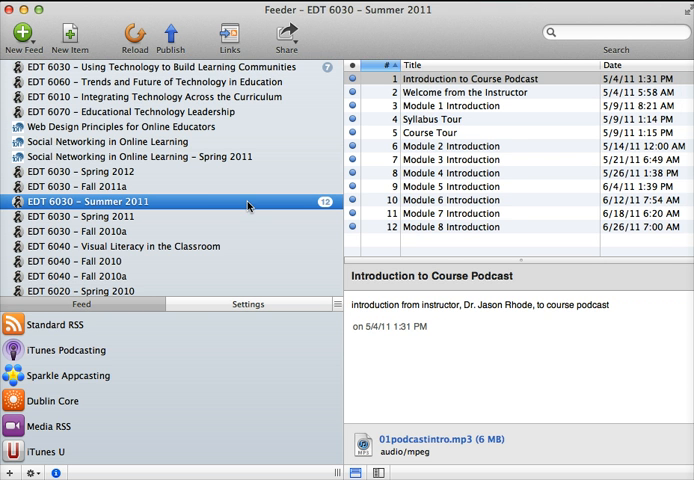
{"action": "mouse_move", "coordinate": [136, 208]}
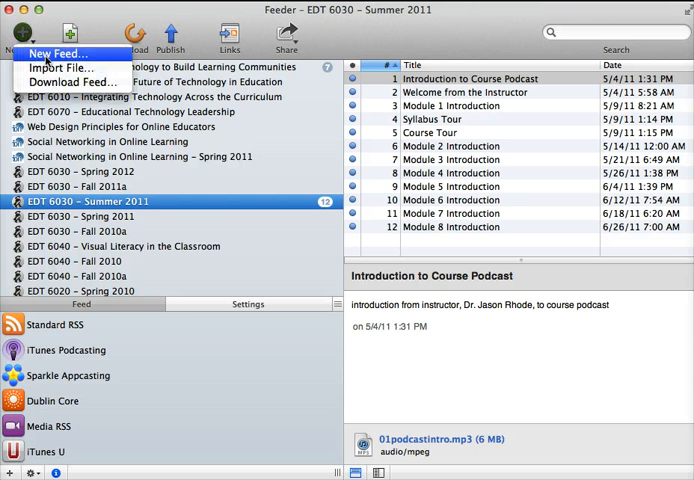
{"action": "mouse_move", "coordinate": [66, 68]}
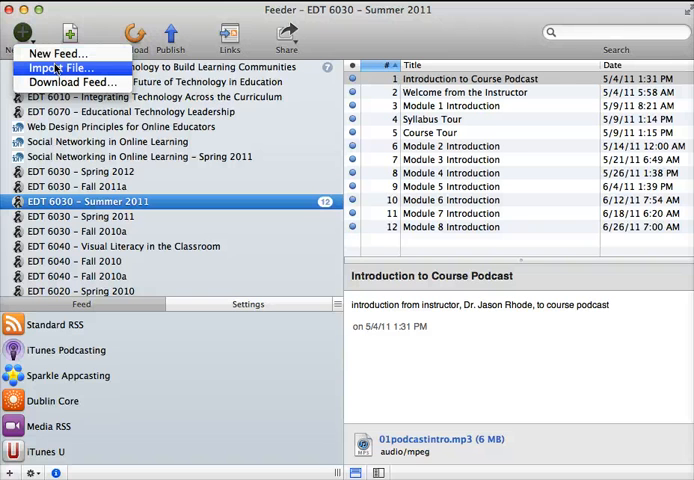
{"action": "mouse_move", "coordinate": [72, 80]}
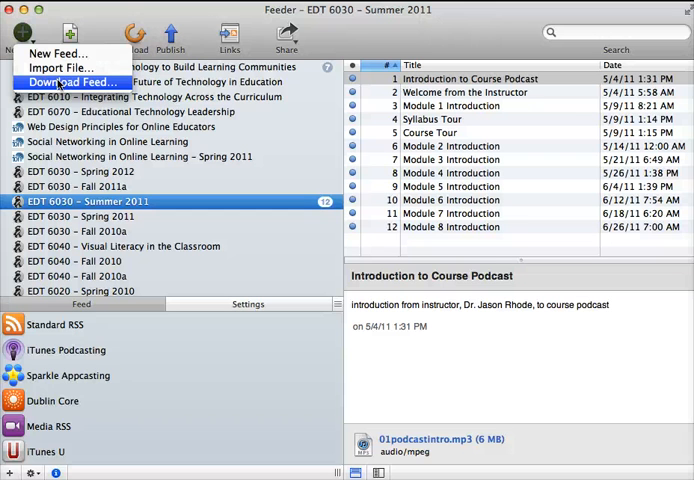
- Start a new feed from the New Feed dropdown, bringing up the template chooser
{"action": "left_click", "coordinate": [68, 82]}
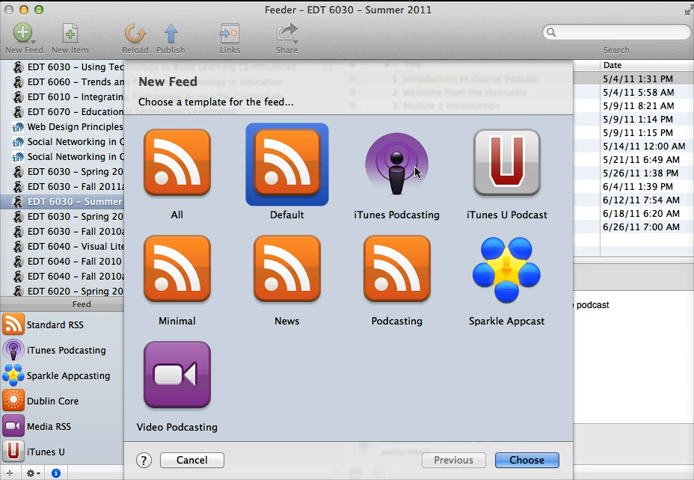
{"action": "mouse_move", "coordinate": [398, 164]}
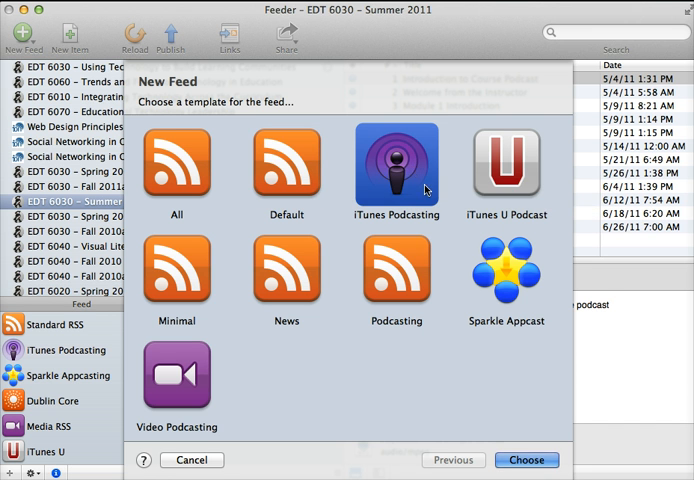
{"action": "mouse_move", "coordinate": [444, 338]}
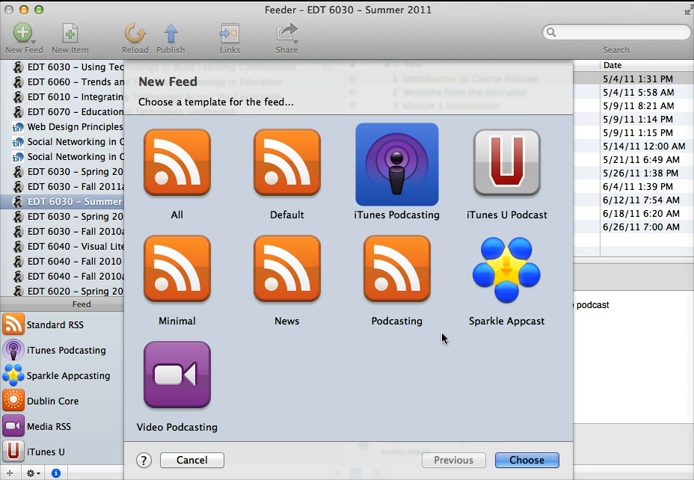
- Choose the iTunes Podcasting template for the new feed and confirm it
{"action": "left_click", "coordinate": [396, 276]}
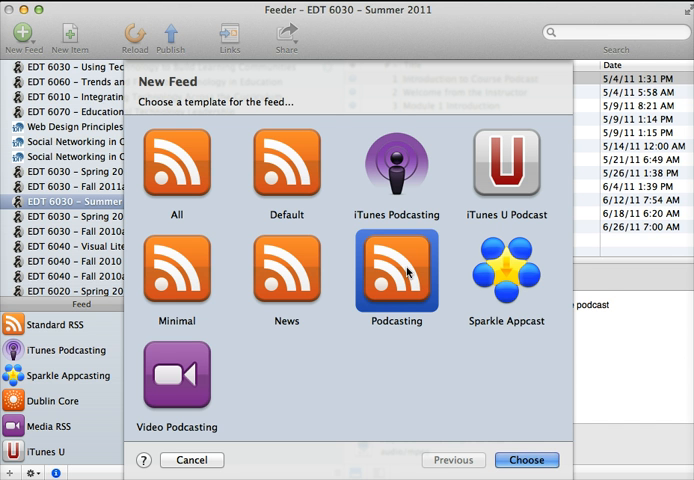
{"action": "mouse_move", "coordinate": [364, 296]}
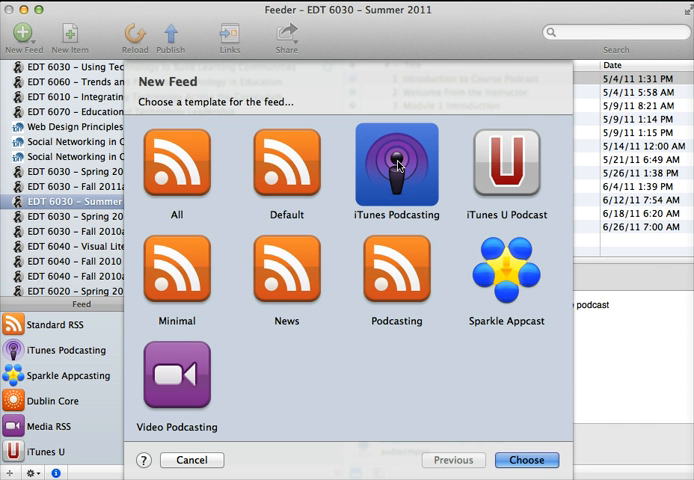
{"action": "mouse_move", "coordinate": [424, 168]}
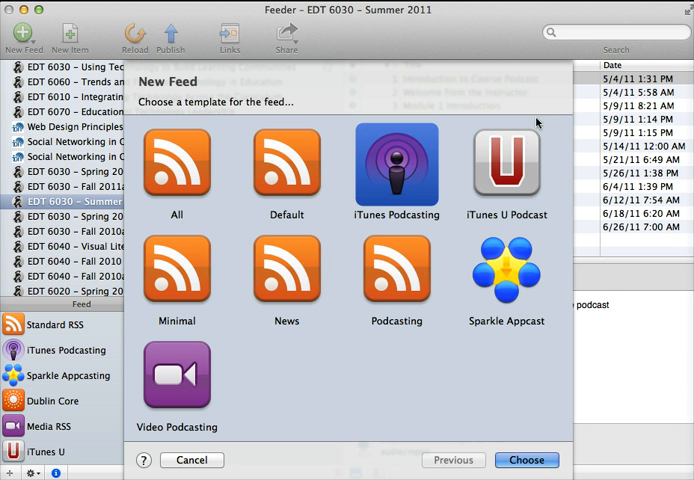
{"action": "mouse_move", "coordinate": [478, 322]}
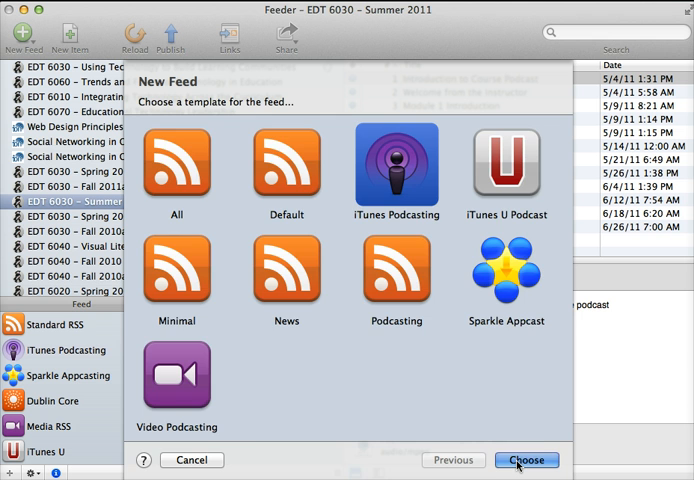
{"action": "left_click", "coordinate": [526, 460]}
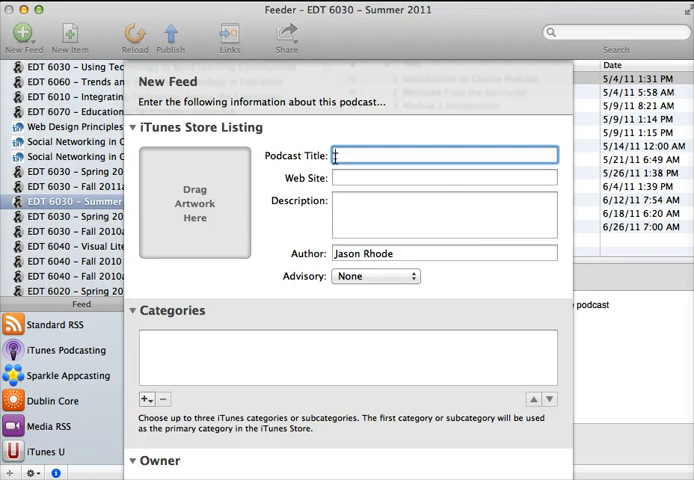
{"action": "mouse_move", "coordinate": [418, 196]}
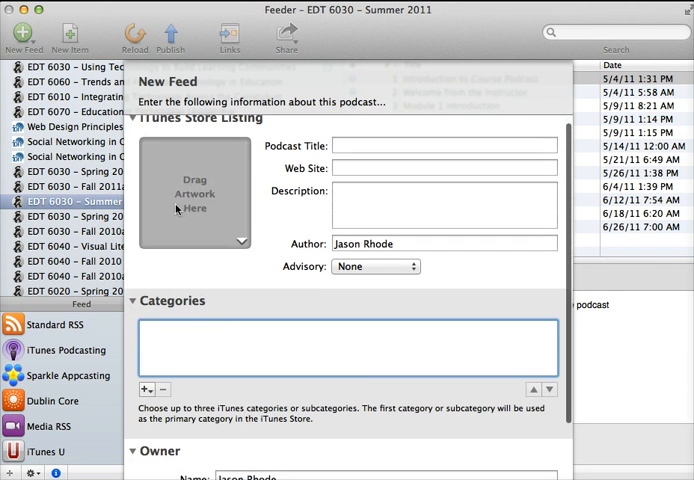
{"action": "mouse_move", "coordinate": [206, 230]}
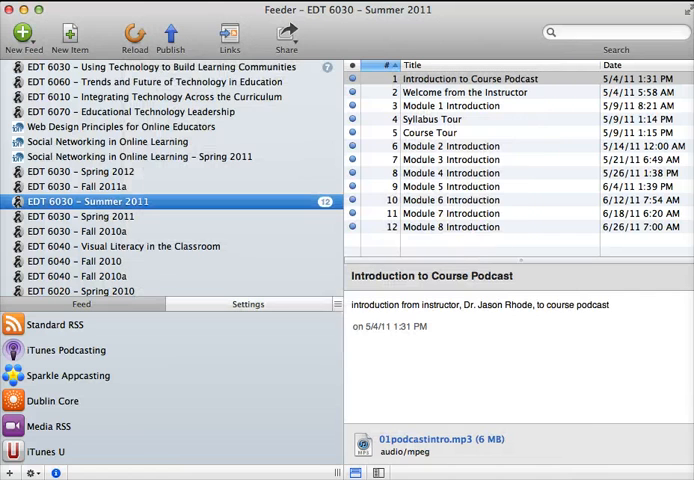
{"action": "mouse_move", "coordinate": [192, 116]}
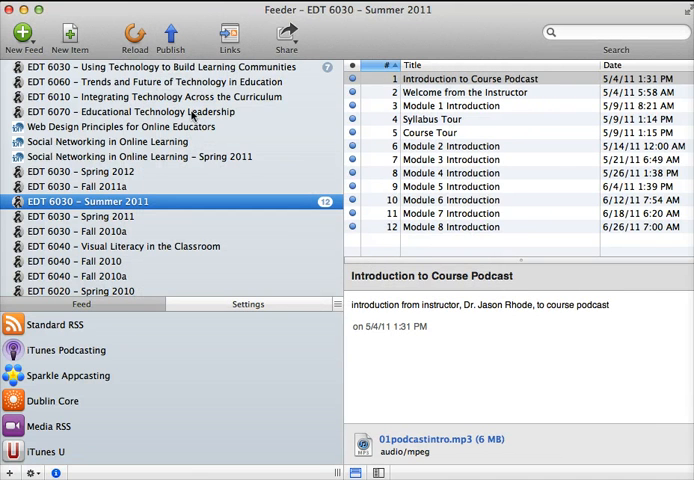
- Create a blank Untitled item in the Using Technology to Build Learning Communities feed
{"action": "left_click", "coordinate": [130, 68]}
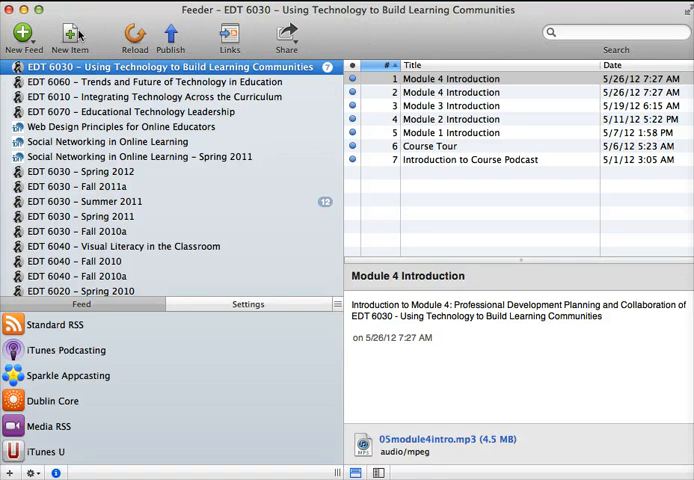
{"action": "left_click", "coordinate": [70, 36]}
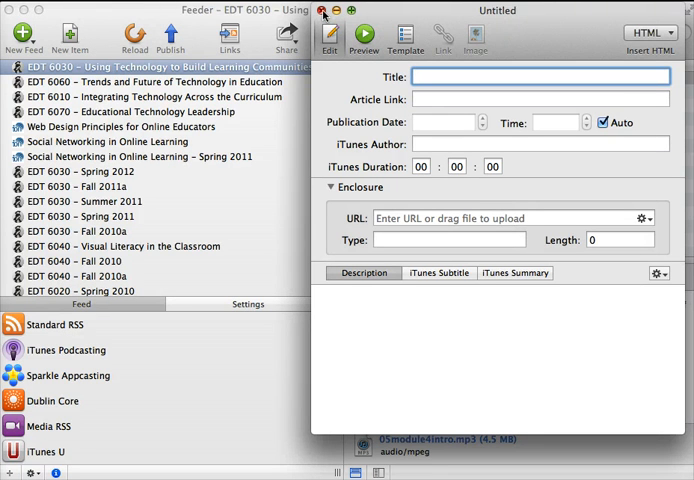
{"action": "mouse_move", "coordinate": [476, 280]}
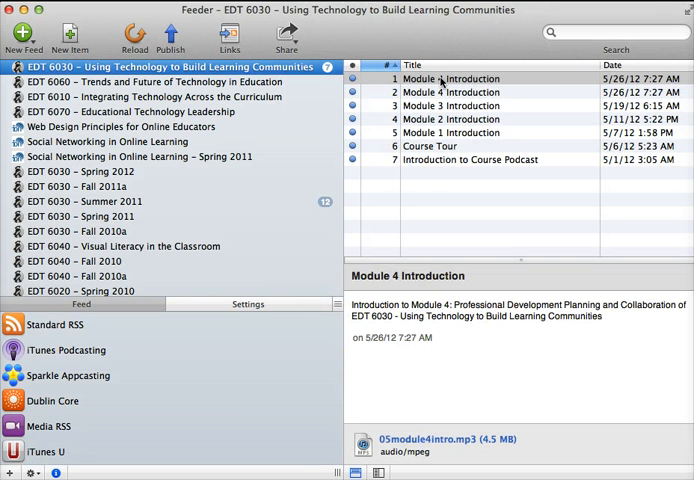
- Duplicate the Module 4 Introduction episode, edit the copy and clear its title for renaming
{"action": "right_click", "coordinate": [436, 78]}
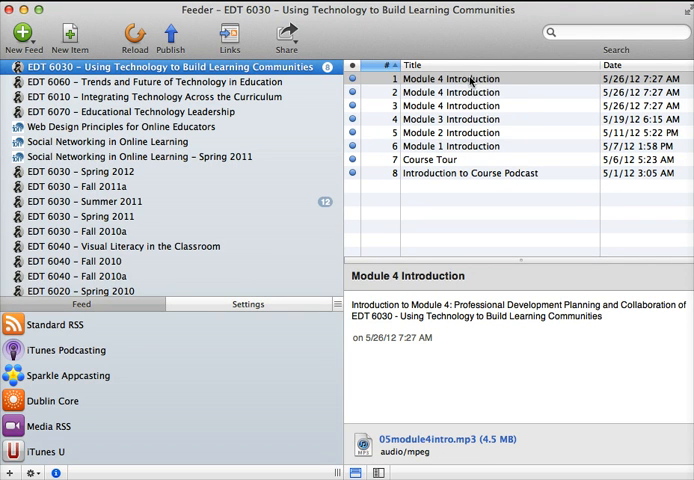
{"action": "right_click", "coordinate": [470, 78]}
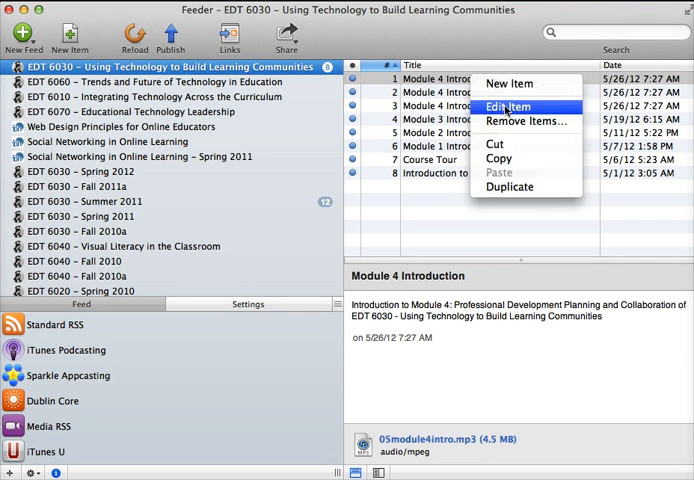
{"action": "left_click", "coordinate": [508, 106]}
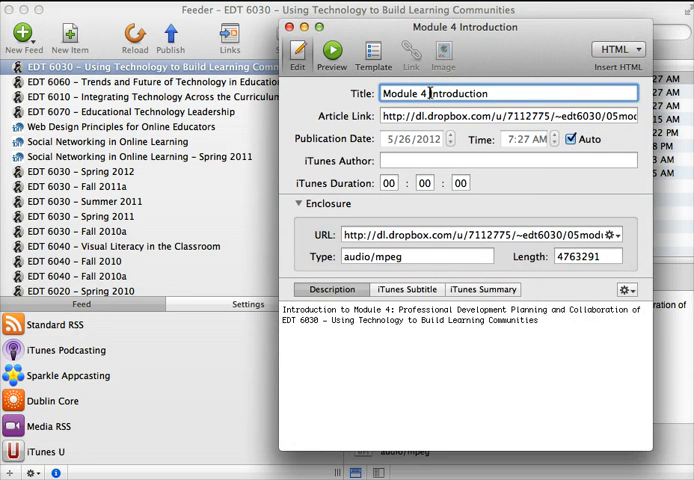
{"action": "key", "text": "Backspace"}
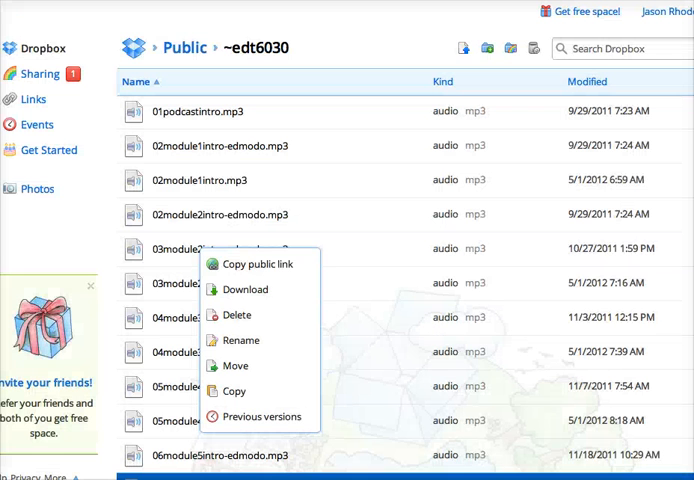
- Copy the Dropbox public link of 07module5intro.mp3 in Public/~edt6030 to the clipboard
{"action": "scroll", "scroll_direction": "down", "scroll_amount": 3}
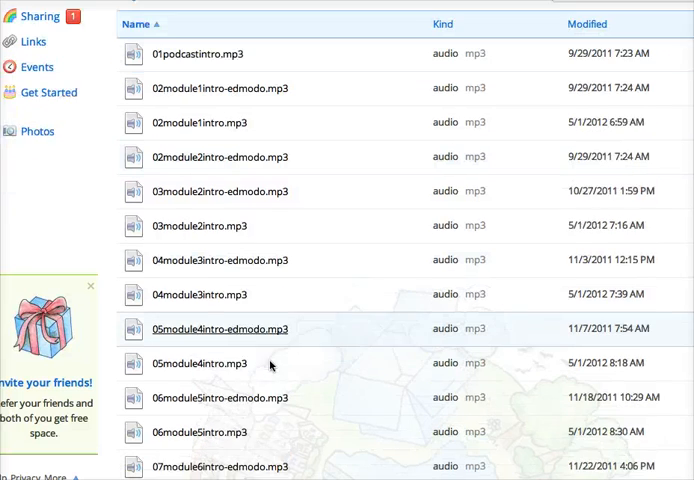
{"action": "scroll", "scroll_direction": "down", "scroll_amount": 3}
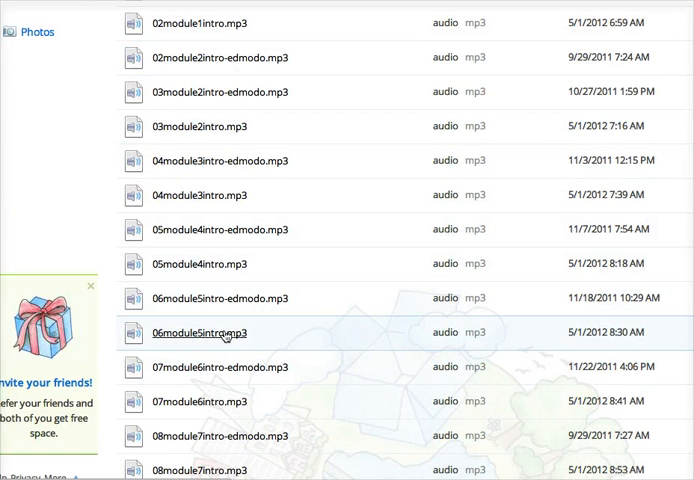
{"action": "mouse_move", "coordinate": [208, 412]}
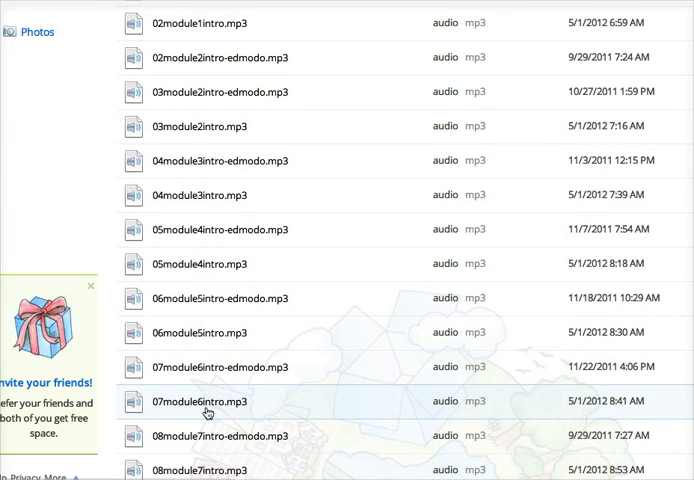
{"action": "right_click", "coordinate": [208, 400]}
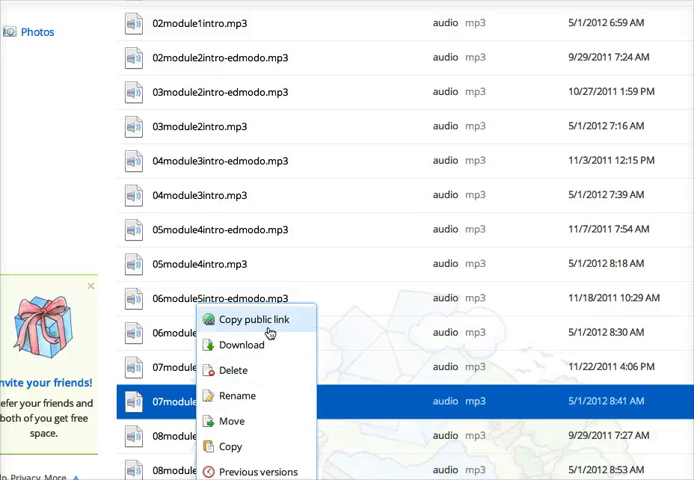
{"action": "left_click", "coordinate": [246, 318]}
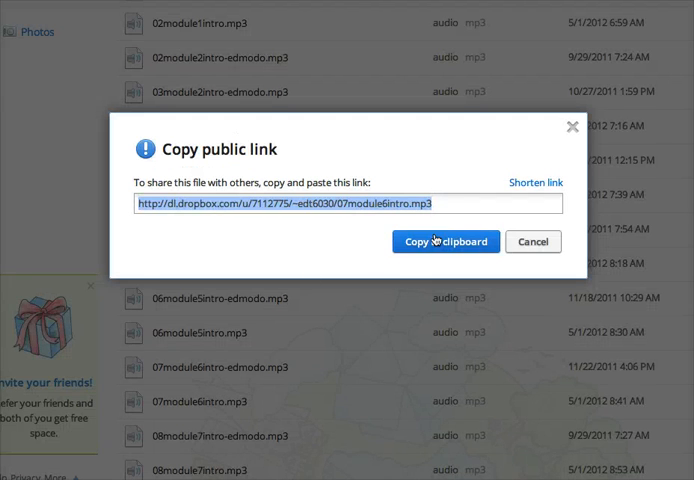
{"action": "left_click", "coordinate": [444, 240]}
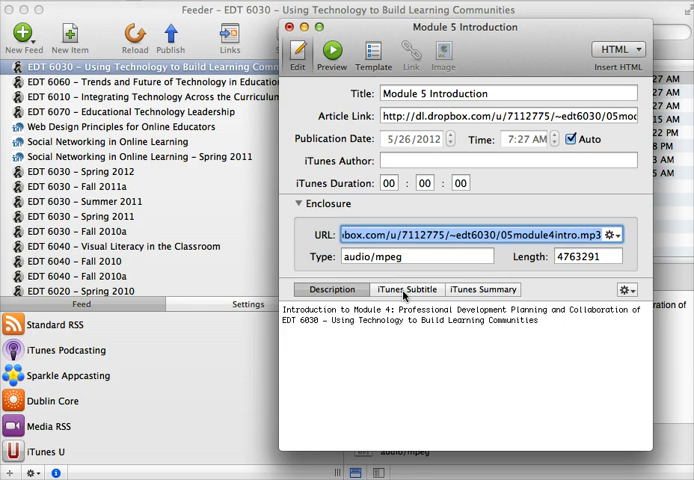
- Replace the episode's enclosure URL, close its editor and save the changes
{"action": "left_click", "coordinate": [482, 288]}
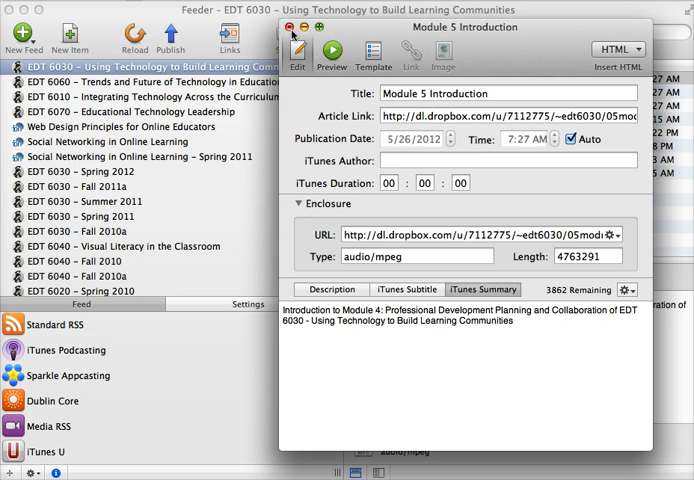
{"action": "left_click", "coordinate": [288, 28]}
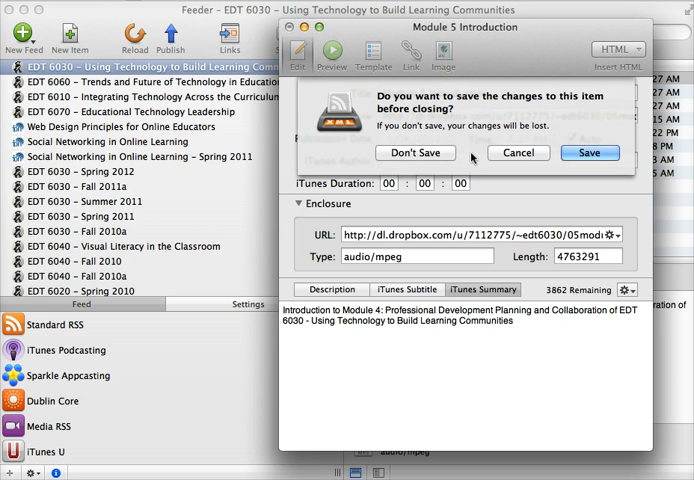
{"action": "left_click", "coordinate": [416, 152]}
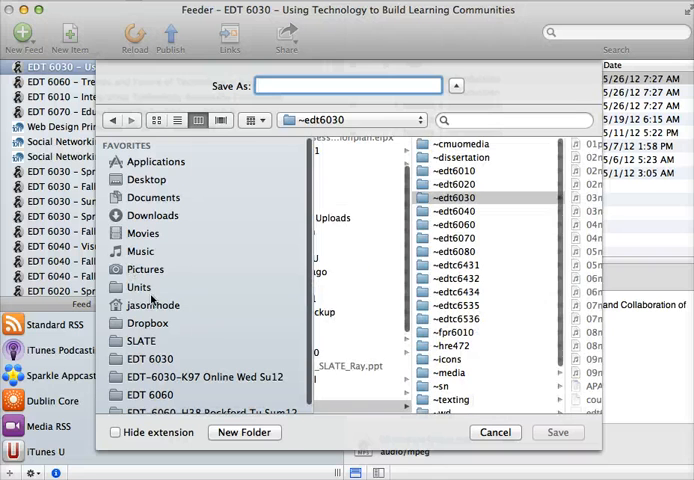
- In the Save As dialog, browse to the ~edt6030 folder inside Dropbox
{"action": "left_click", "coordinate": [150, 322]}
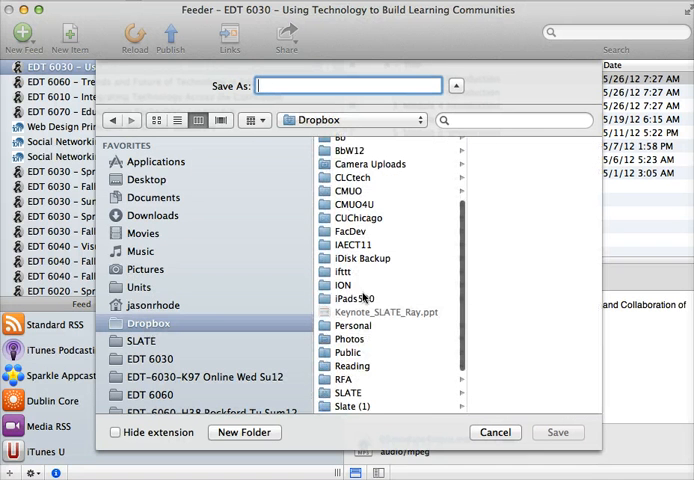
{"action": "left_click", "coordinate": [336, 352]}
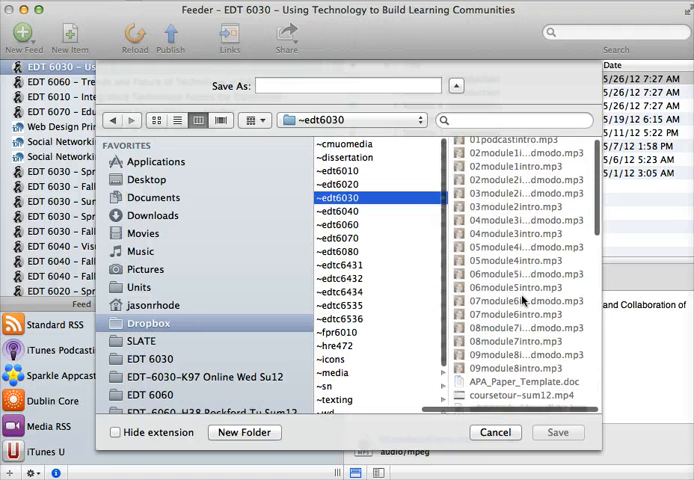
{"action": "scroll", "scroll_direction": "down", "scroll_amount": 3}
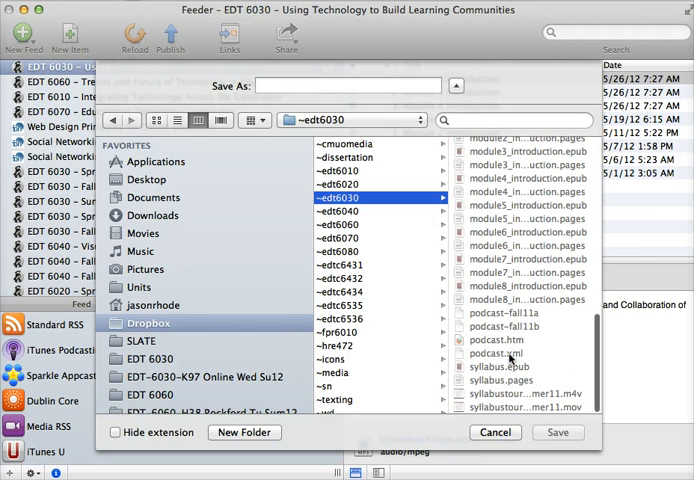